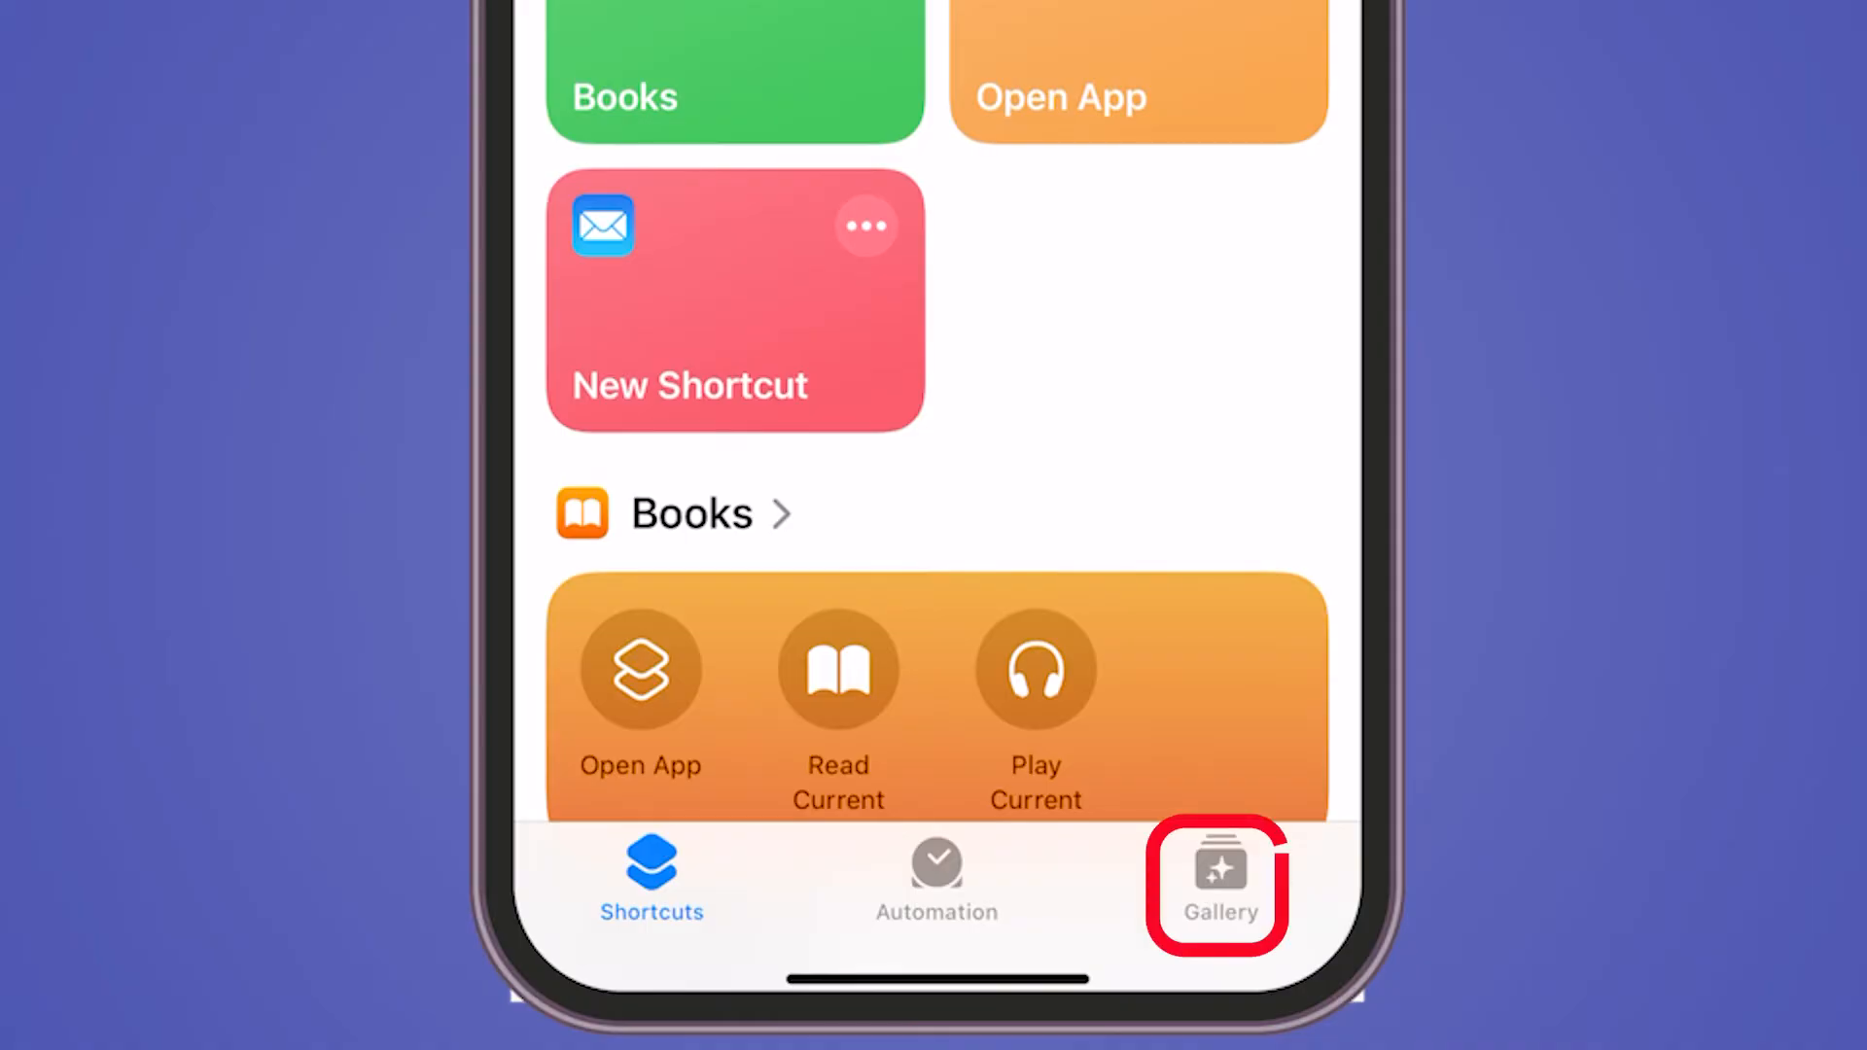
Step: Find Photo Grid in the Shortcuts gallery and add it to my shortcuts
{"action": "left_click", "coordinate": [1217, 887]}
{"action": "type", "text": "Photo"}
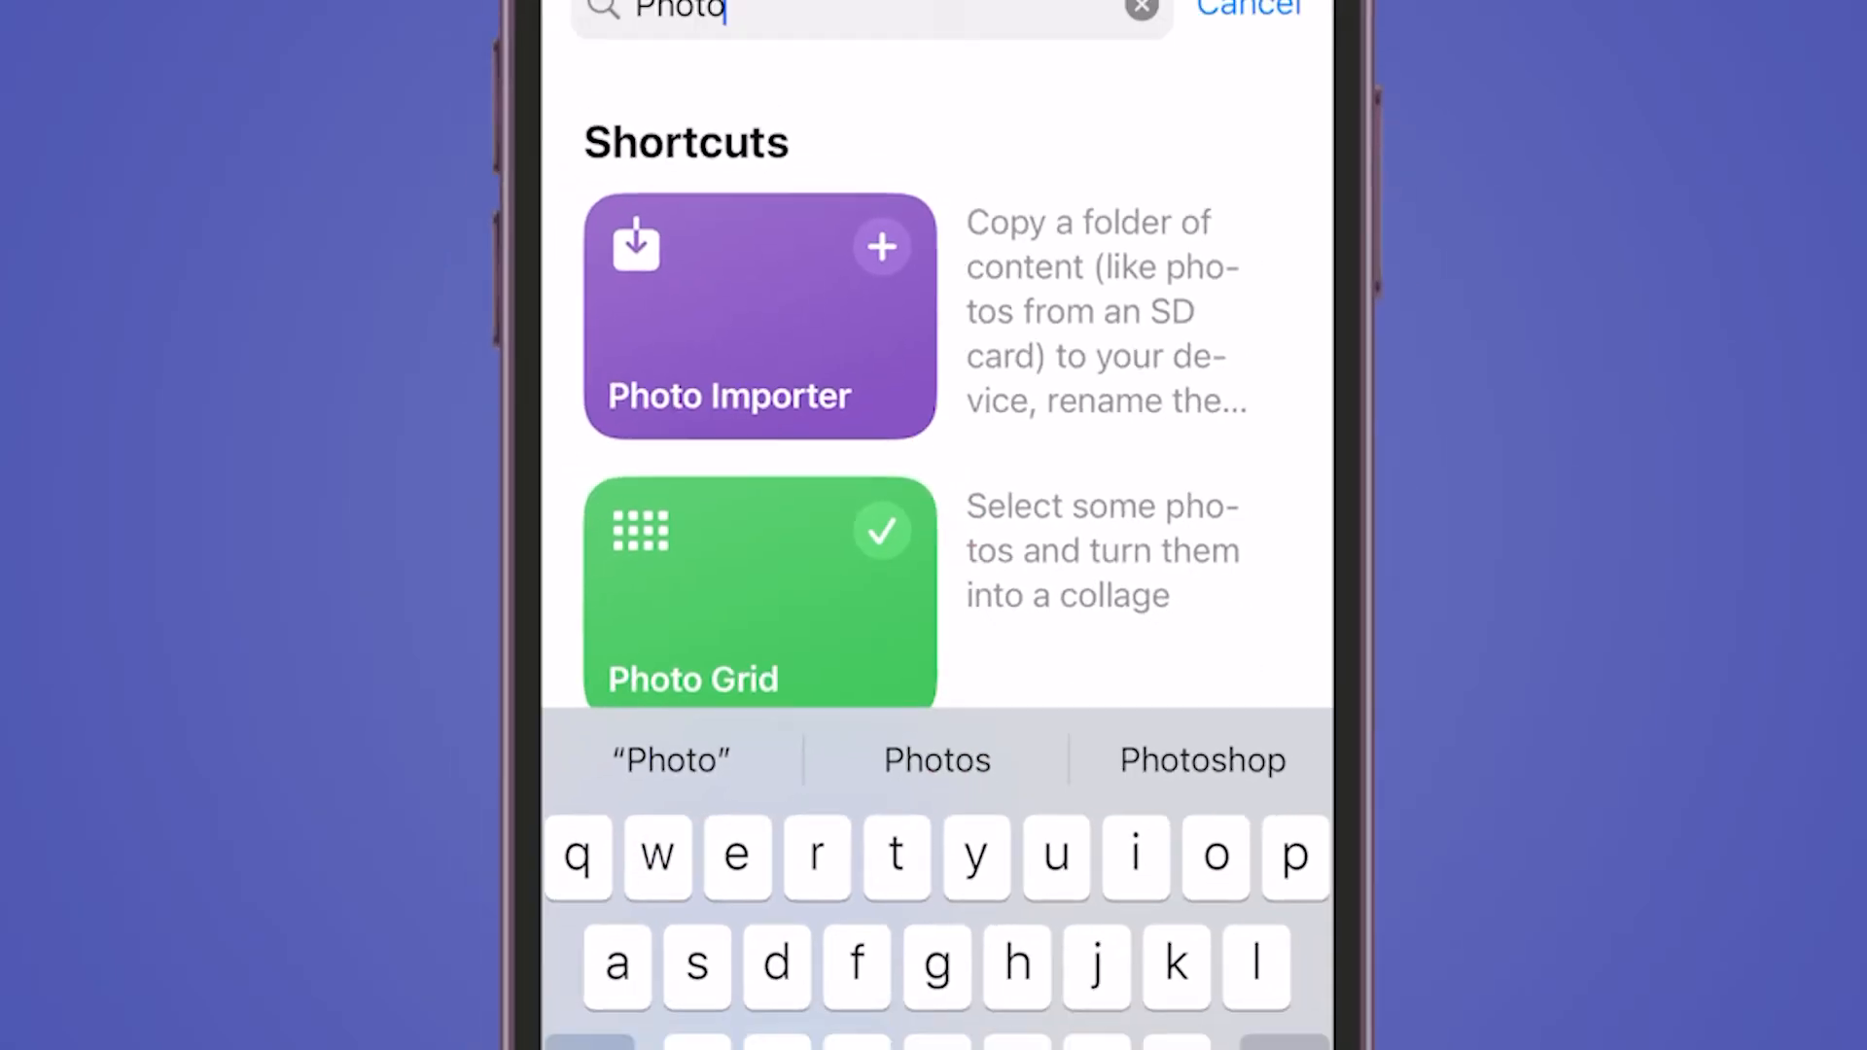
{"action": "left_click", "coordinate": [758, 590]}
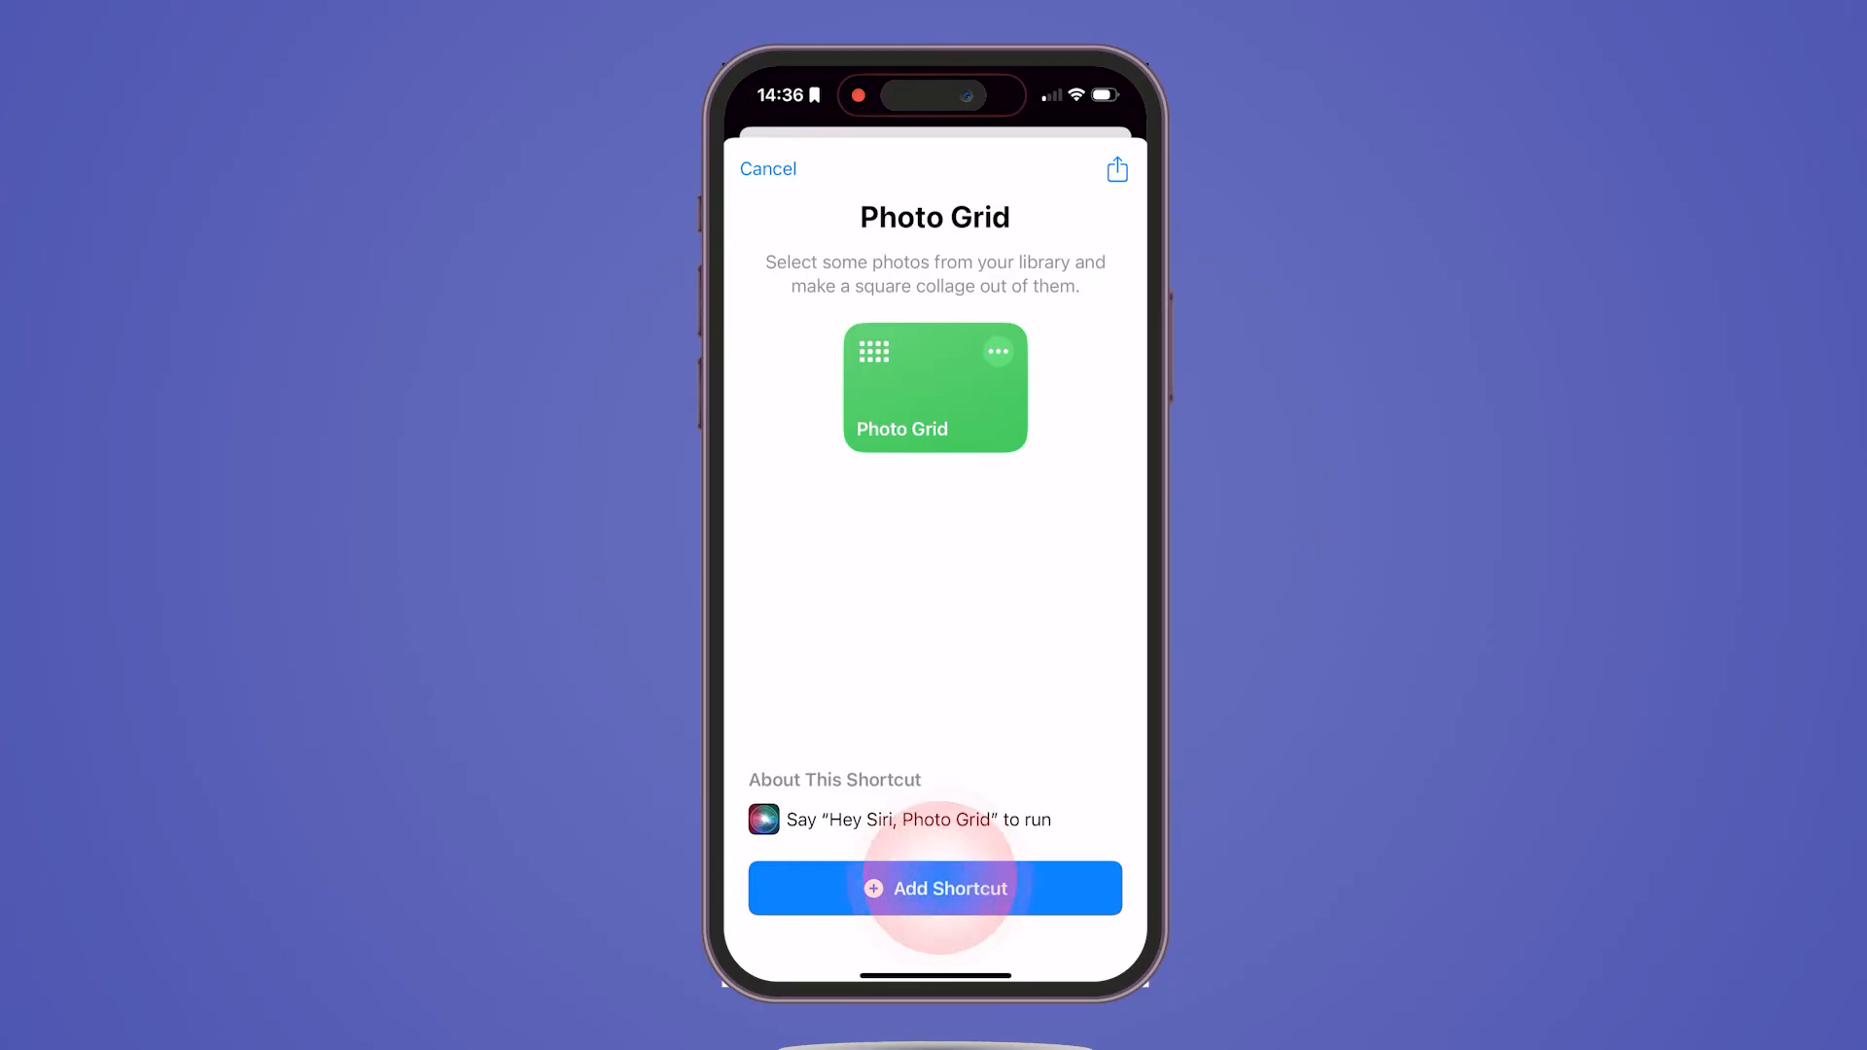
{"action": "left_click", "coordinate": [935, 887]}
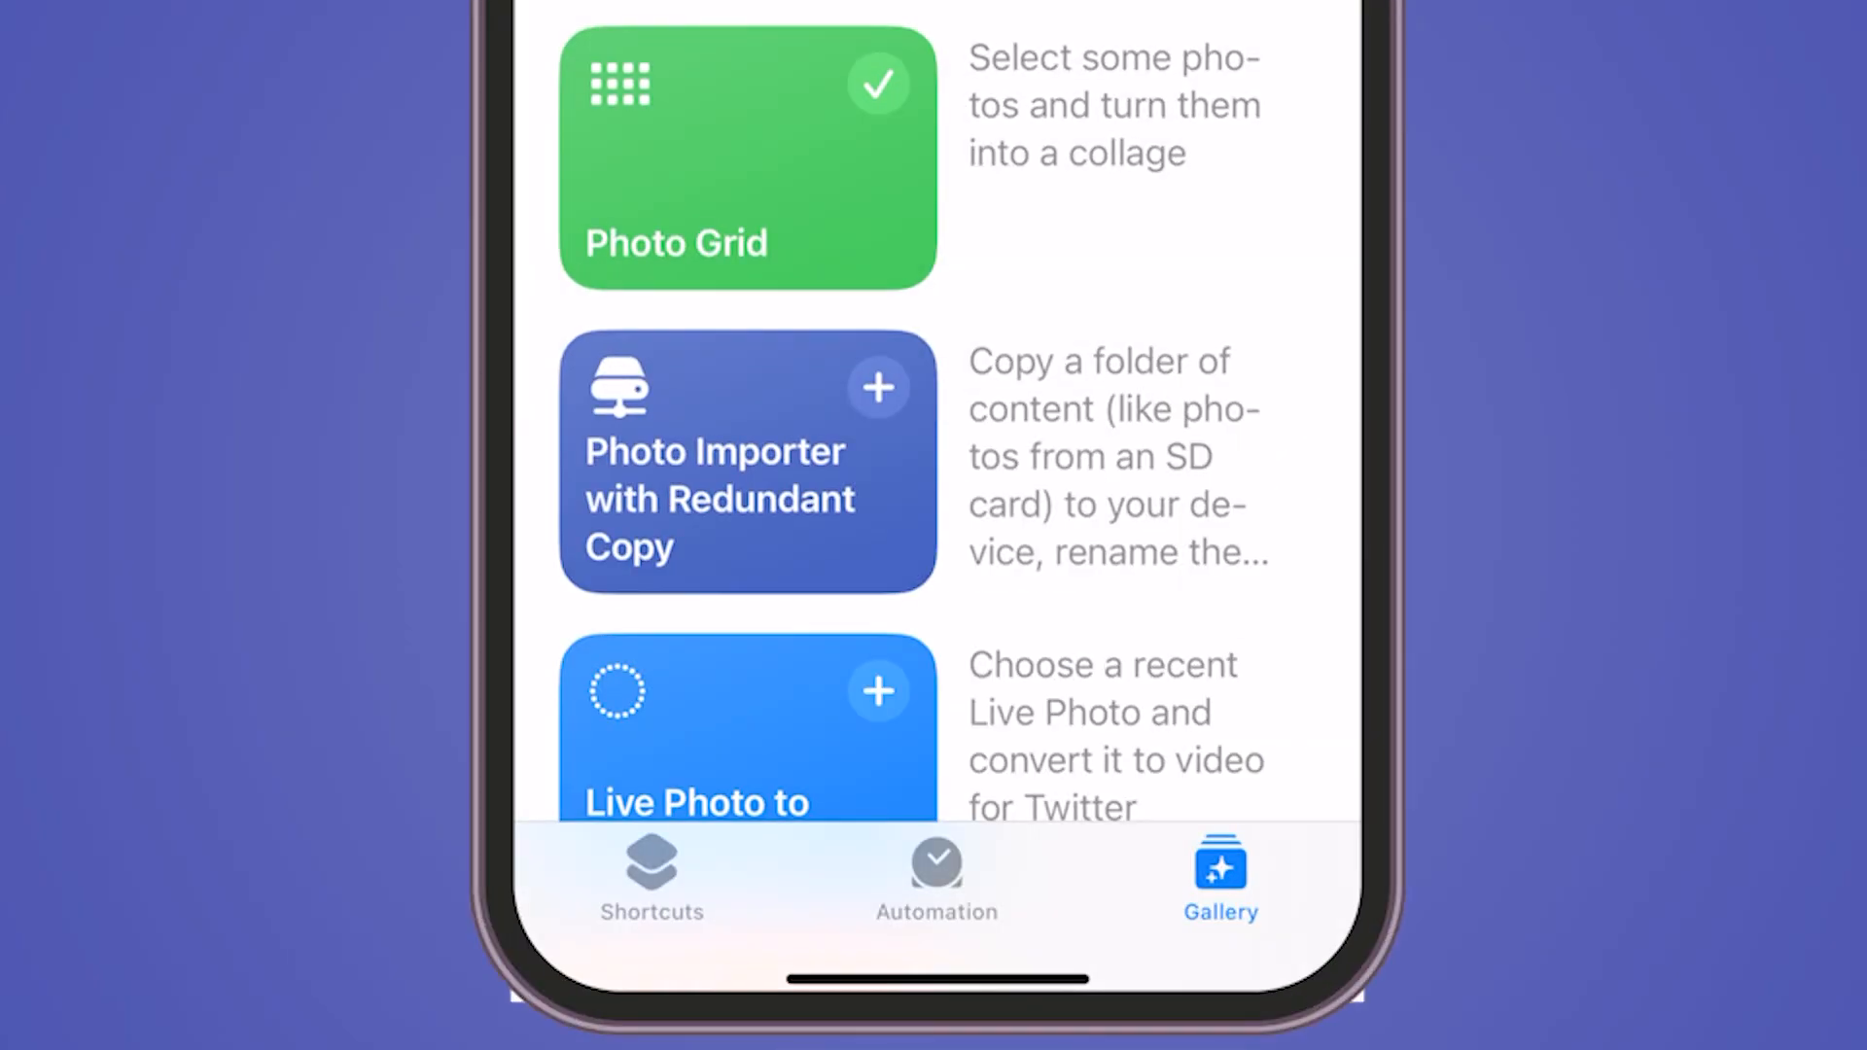
{"action": "left_click", "coordinate": [652, 879]}
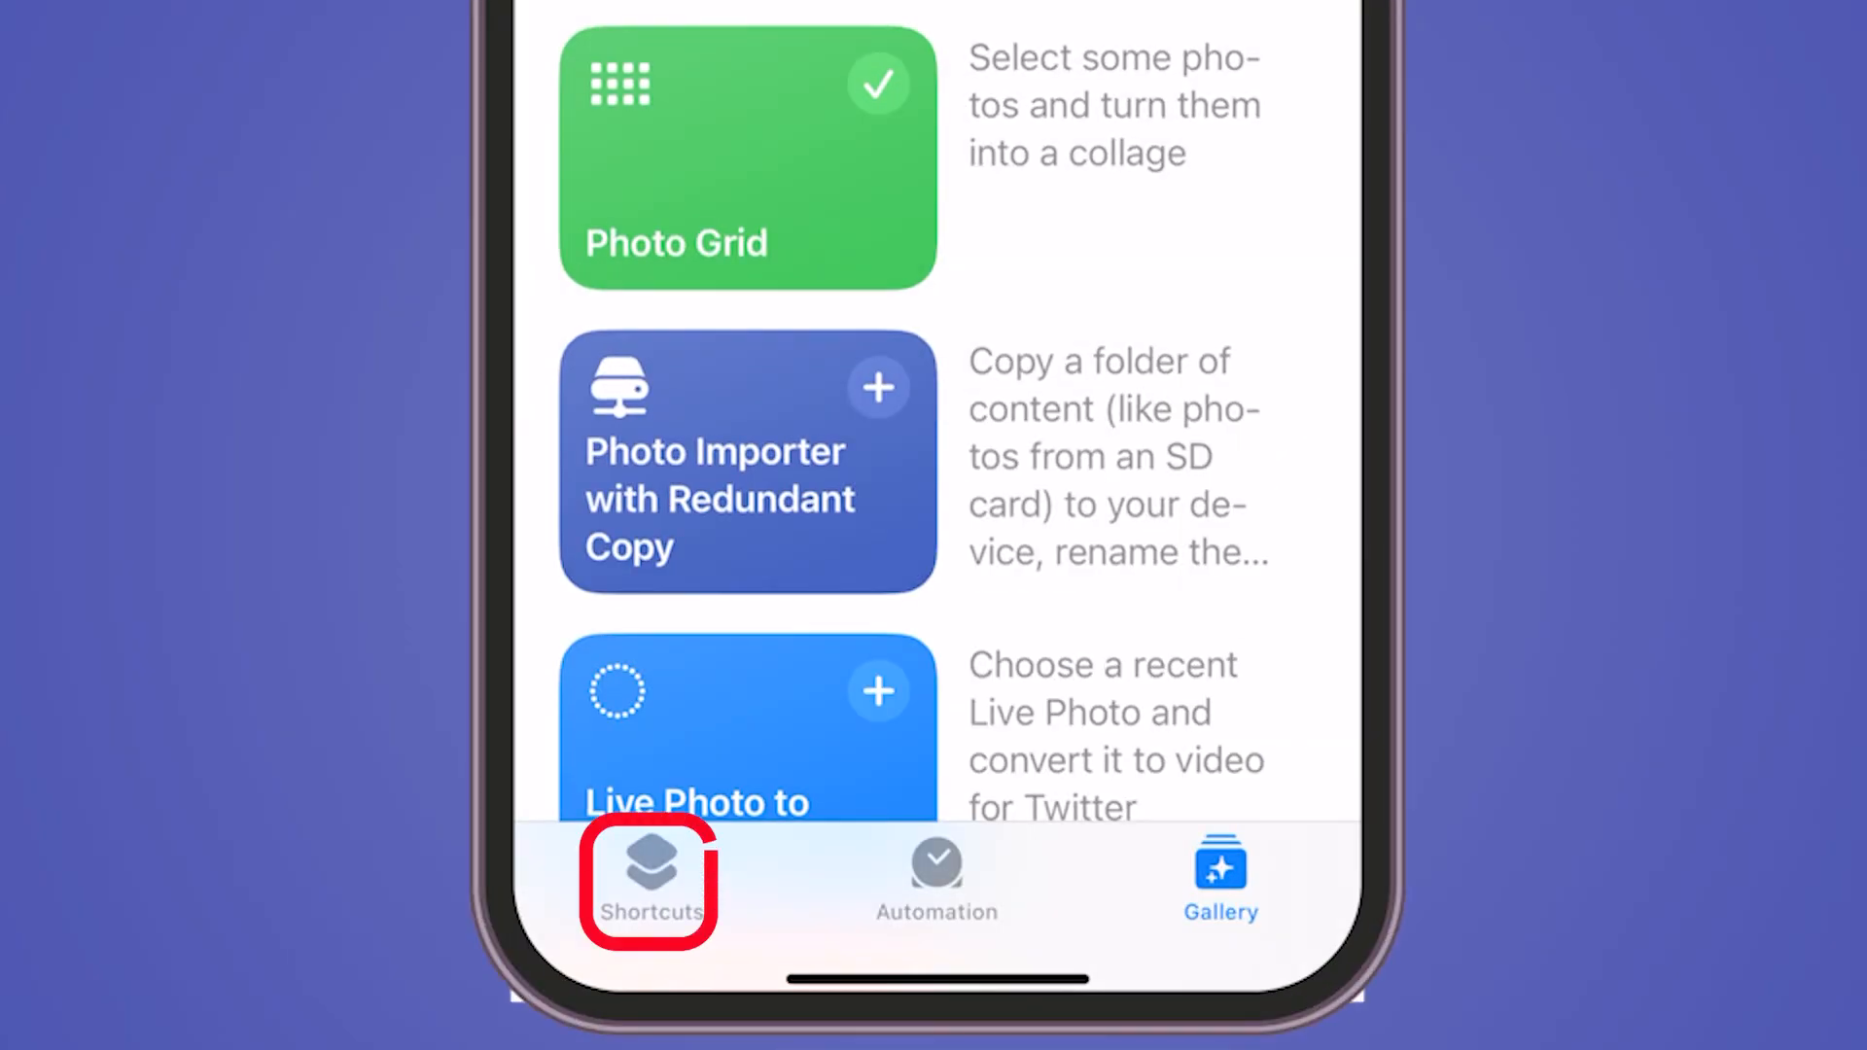
Step: Return to My Shortcuts and scroll down to the Photo Grid tile
{"action": "left_click", "coordinate": [648, 881]}
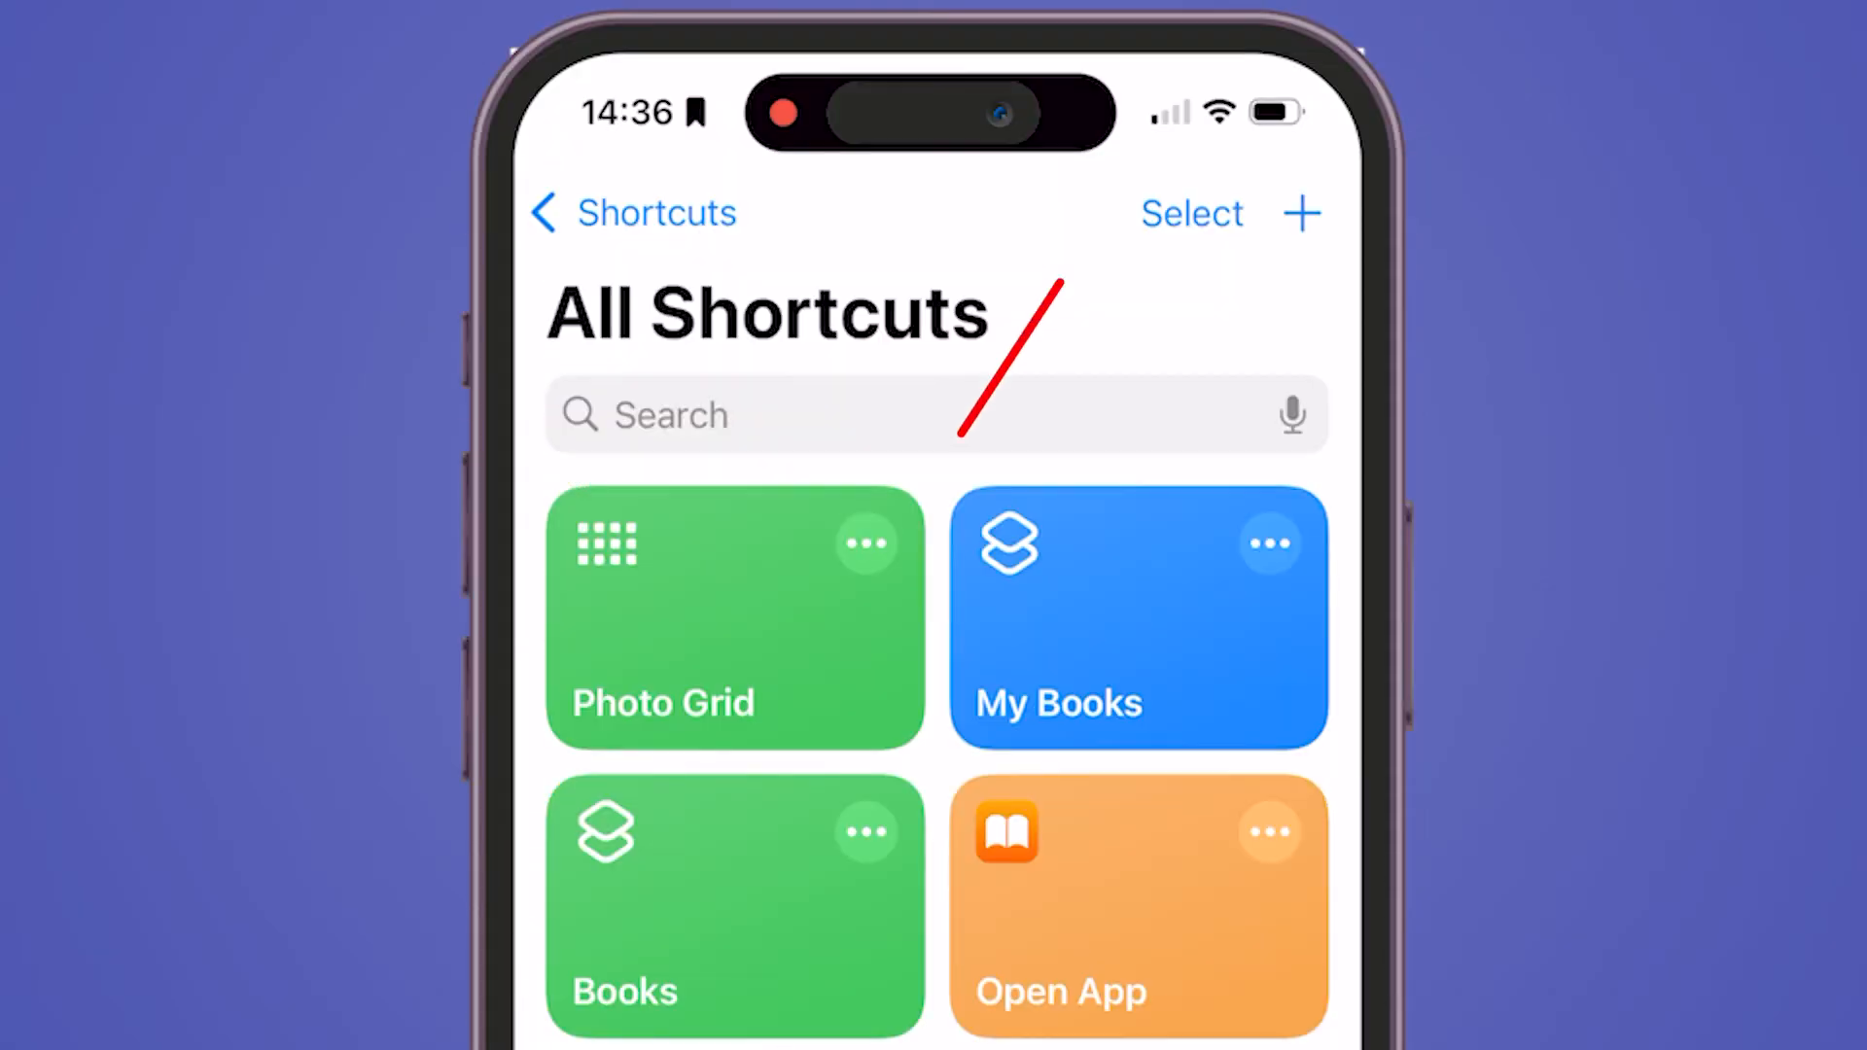
{"action": "scroll", "scroll_direction": "down", "scroll_amount": 3}
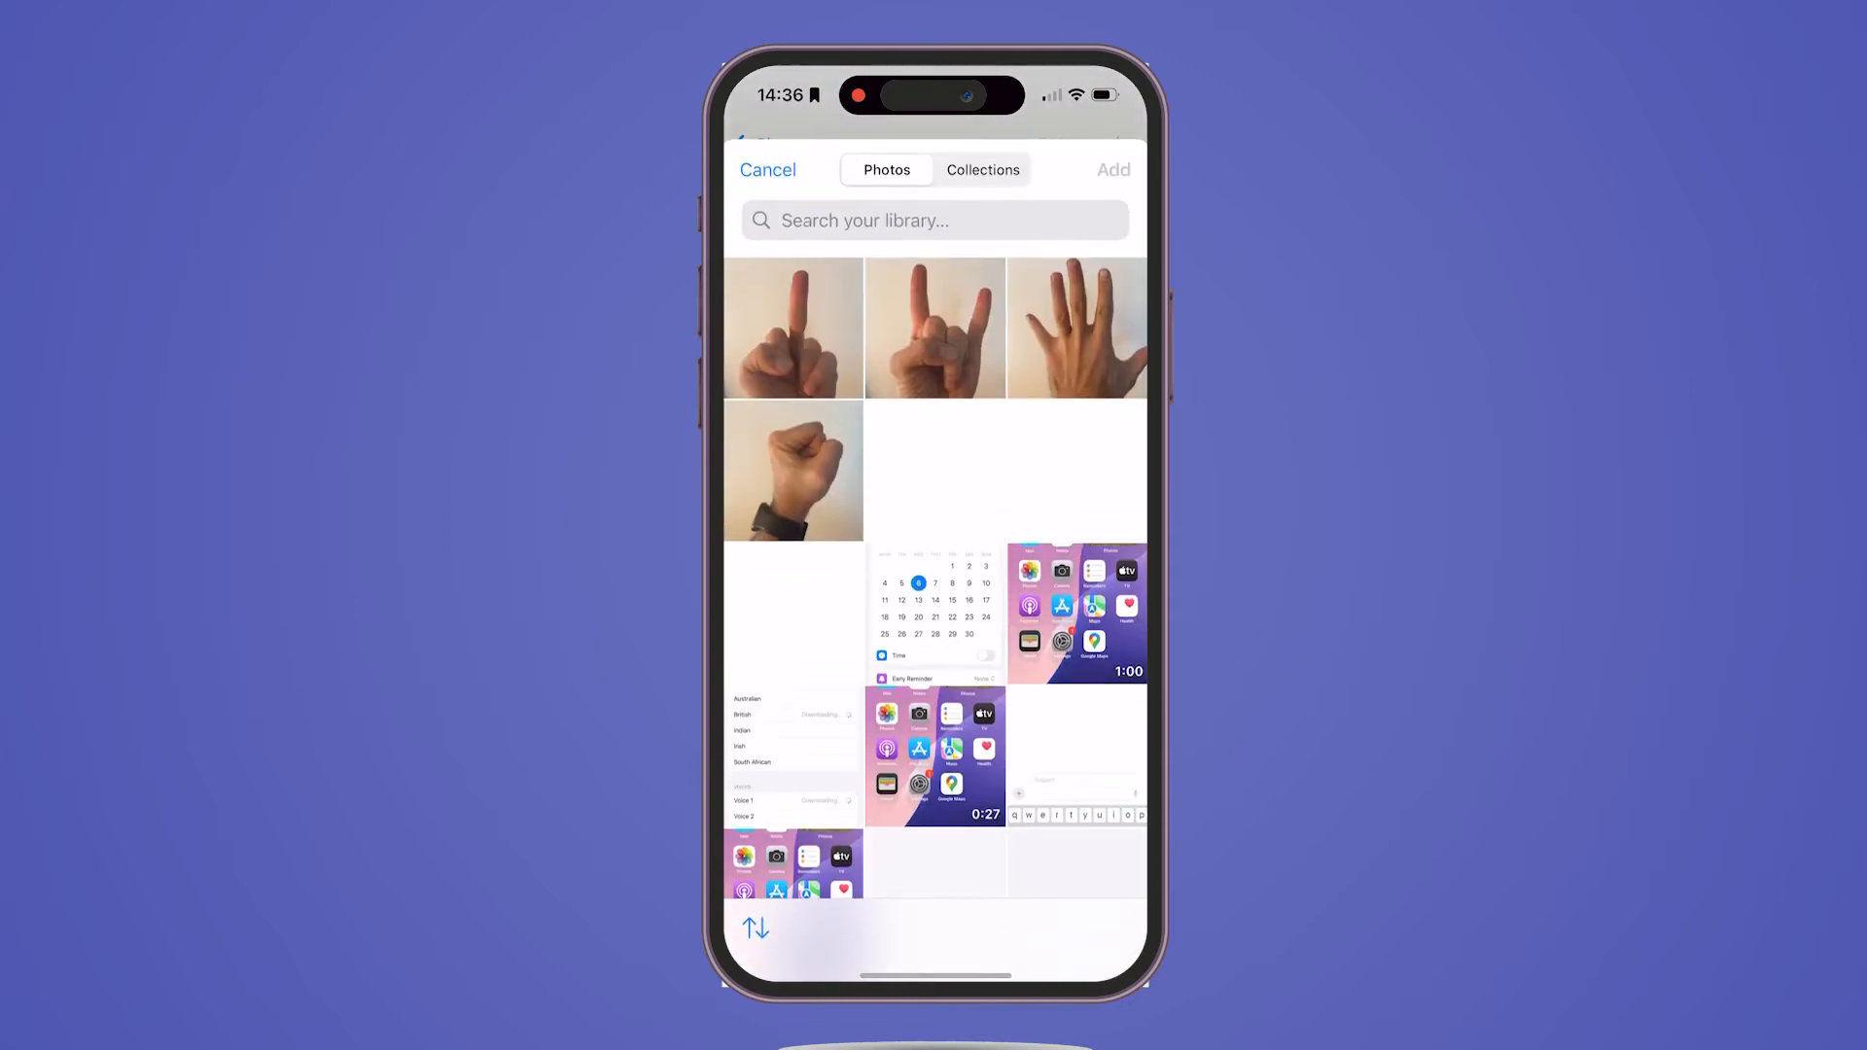
Step: Pick the four hand photos and confirm them to build the 2×2 collage
{"action": "left_click", "coordinate": [651, 575]}
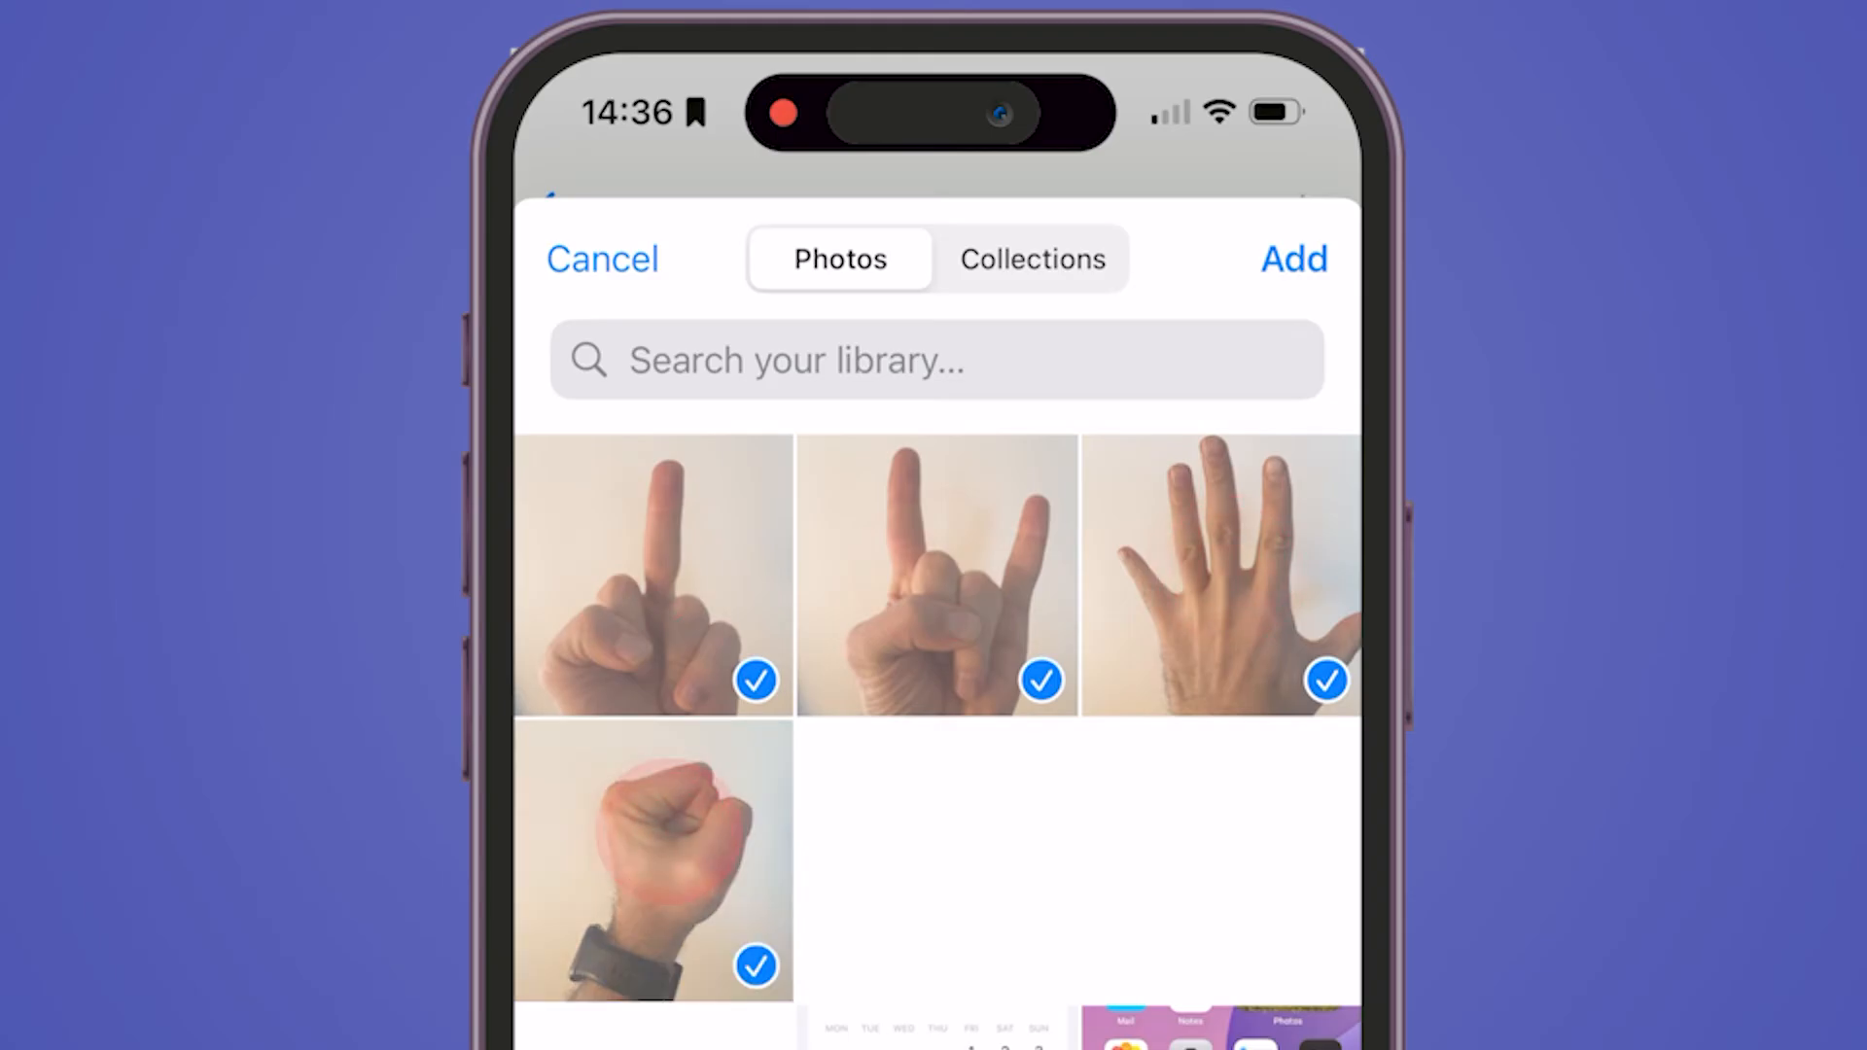
{"action": "left_click", "coordinate": [1293, 259]}
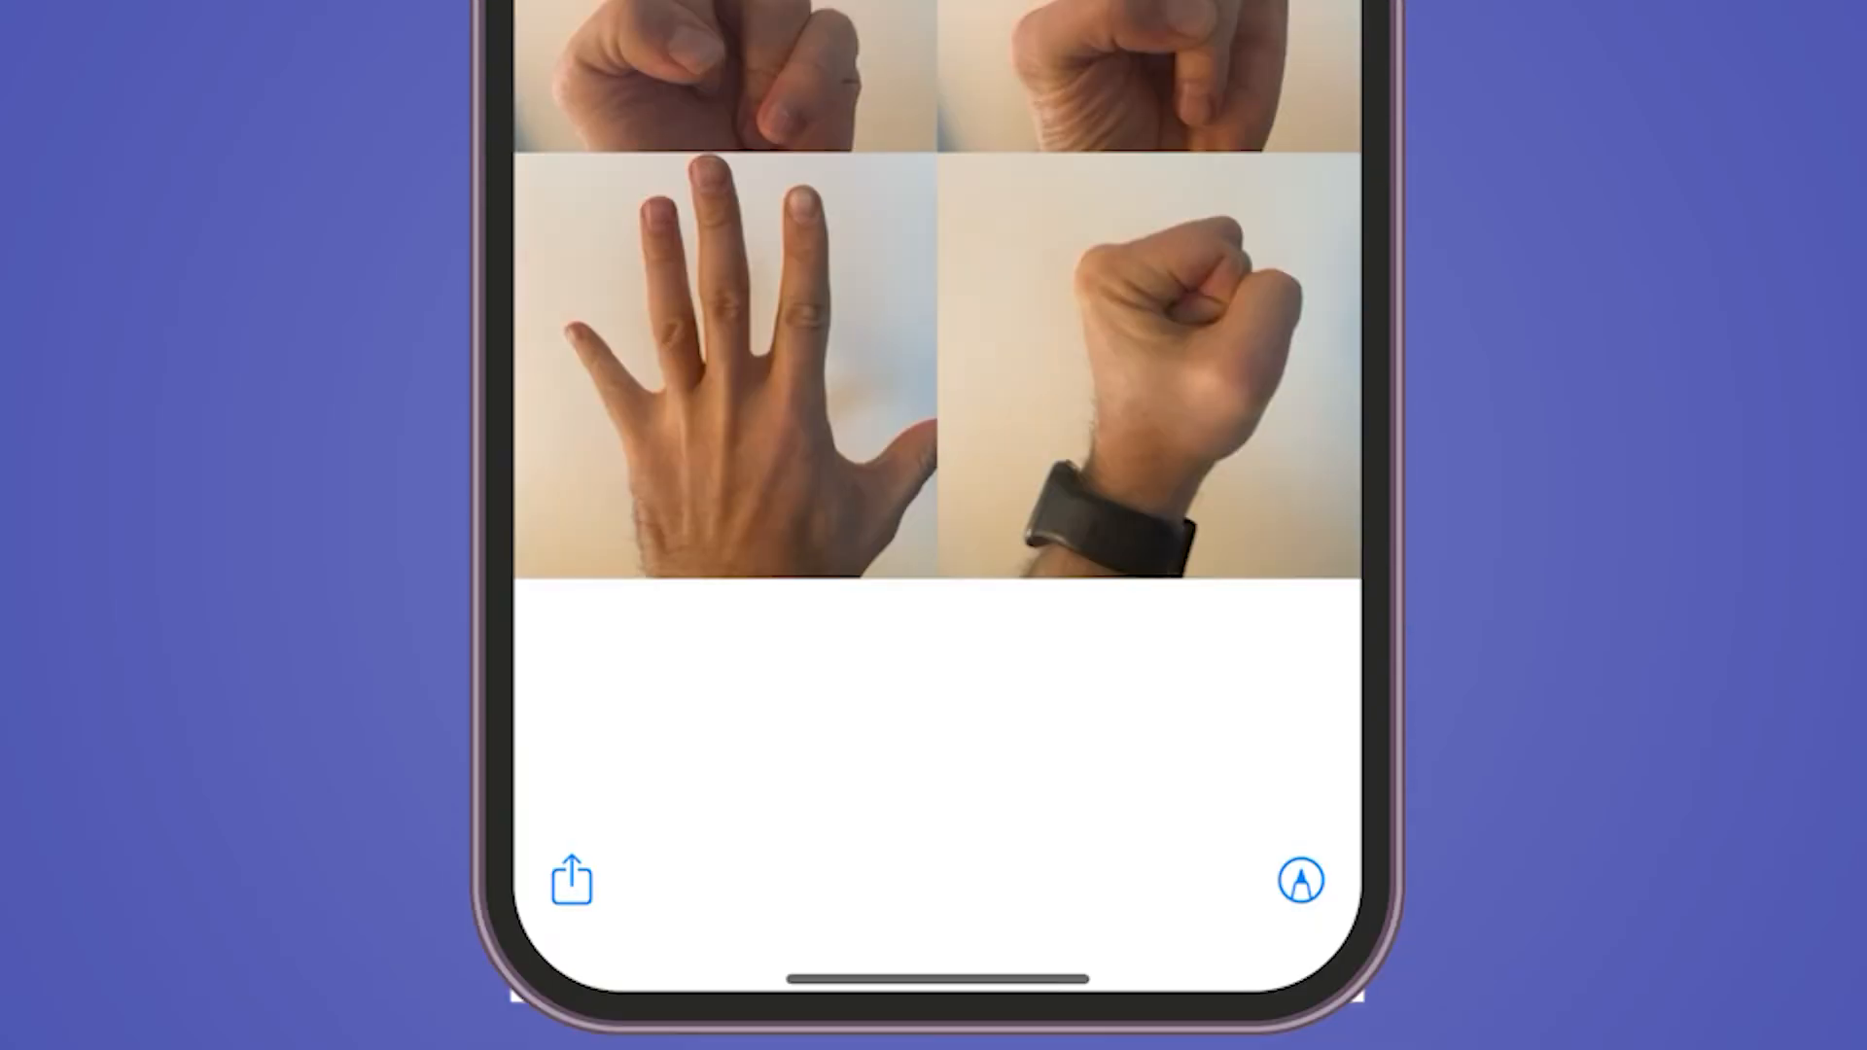
Step: Save the hand-photo collage image and open it in Photos
{"action": "left_click", "coordinate": [572, 879]}
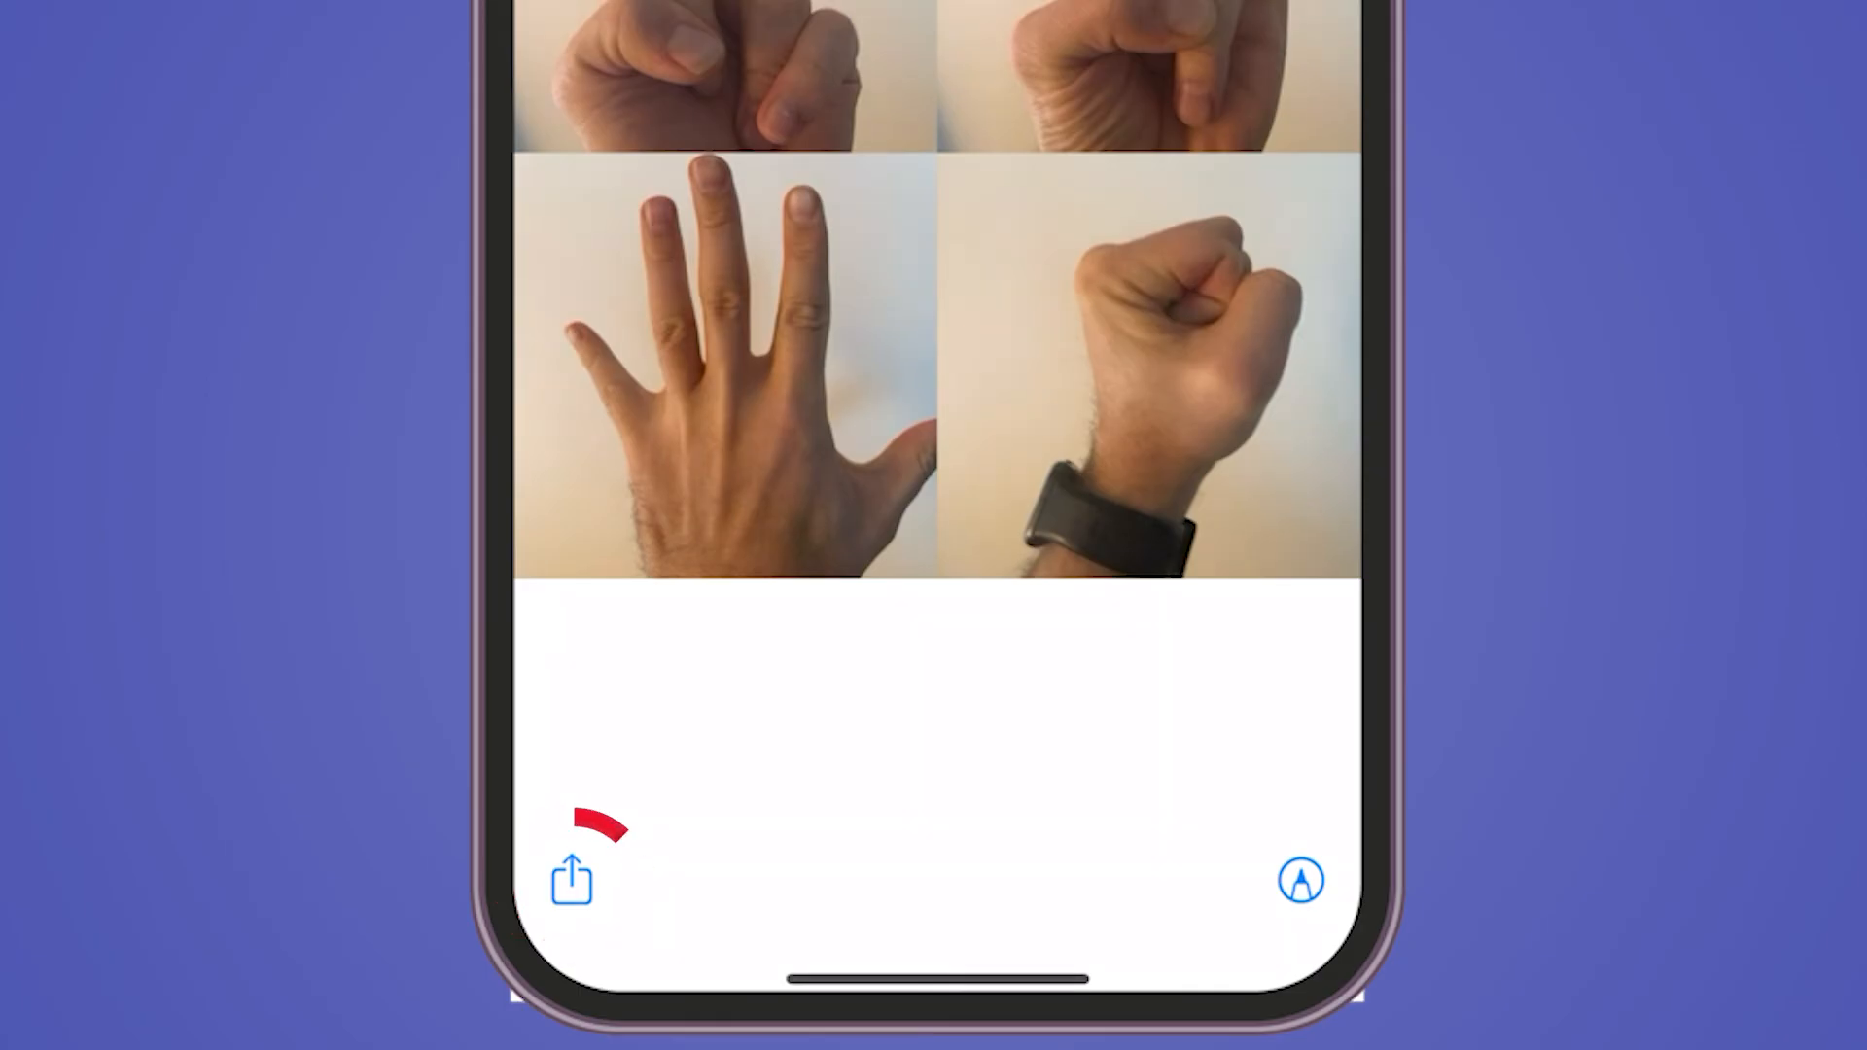
{"action": "left_click", "coordinate": [572, 879]}
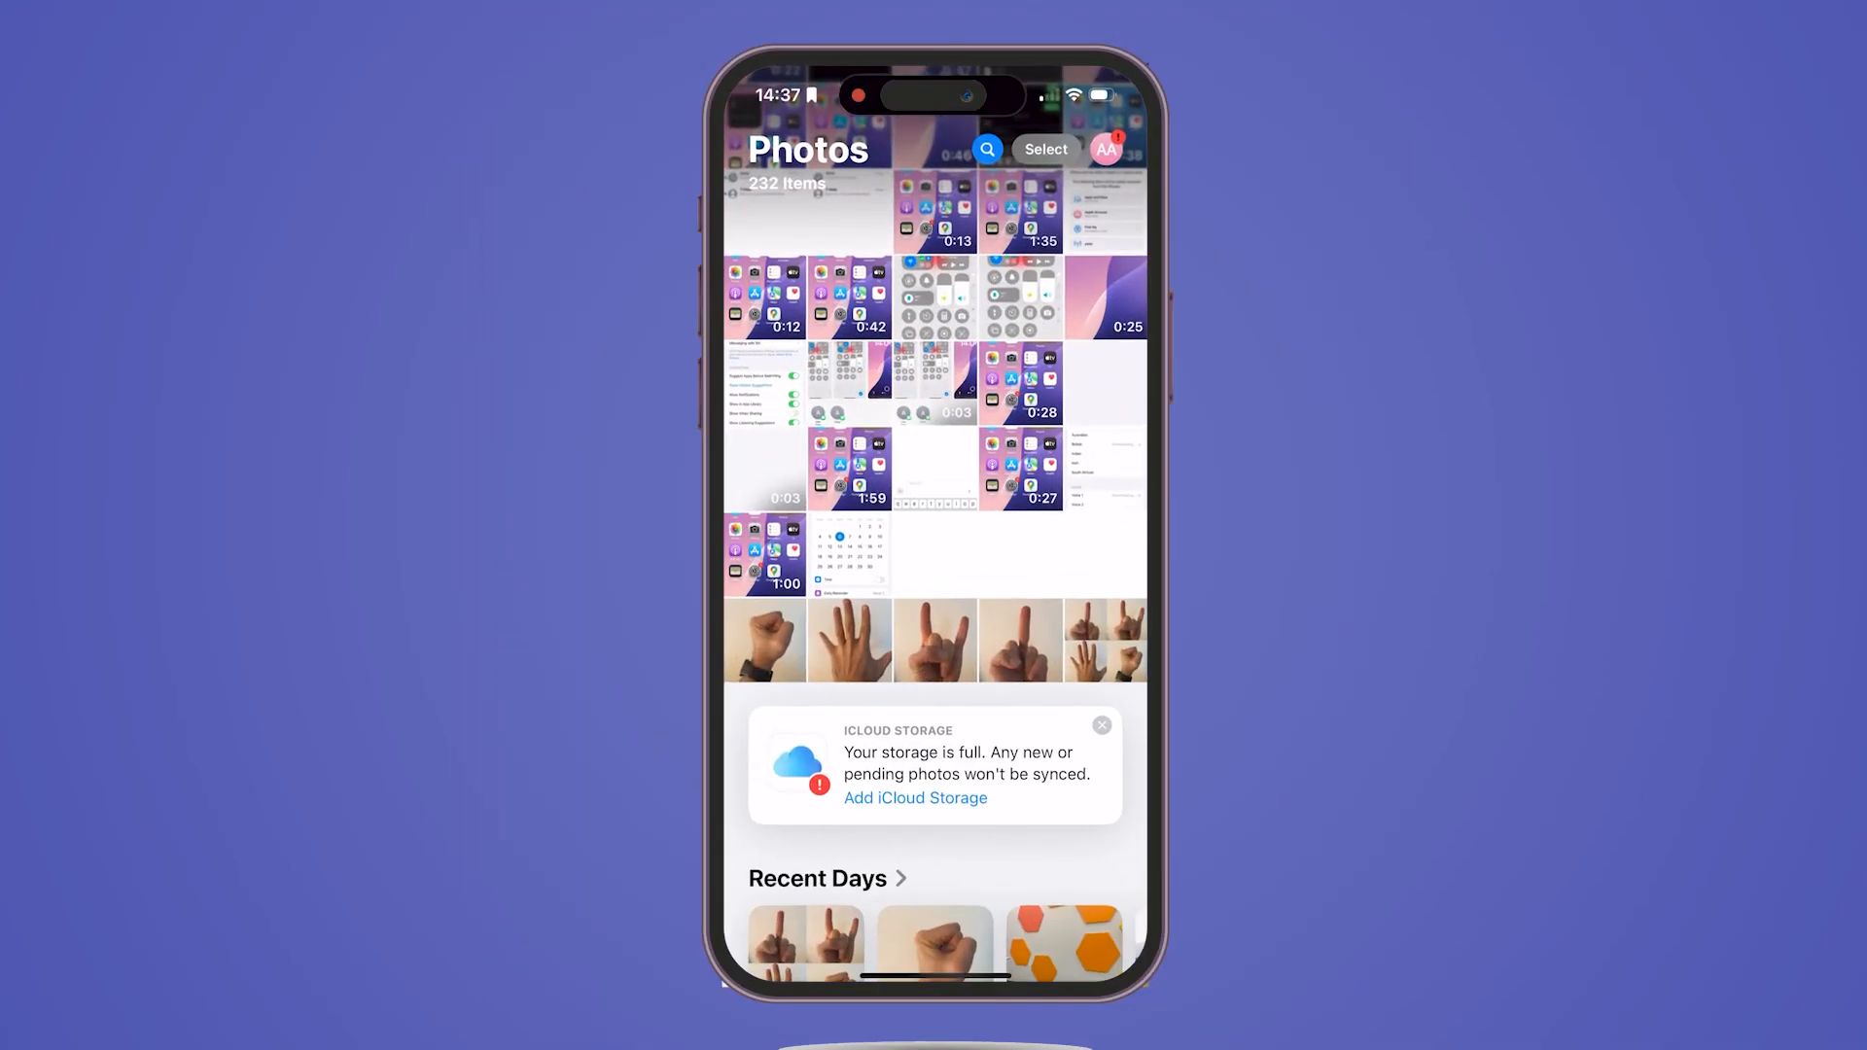
{"action": "left_click", "coordinate": [850, 641]}
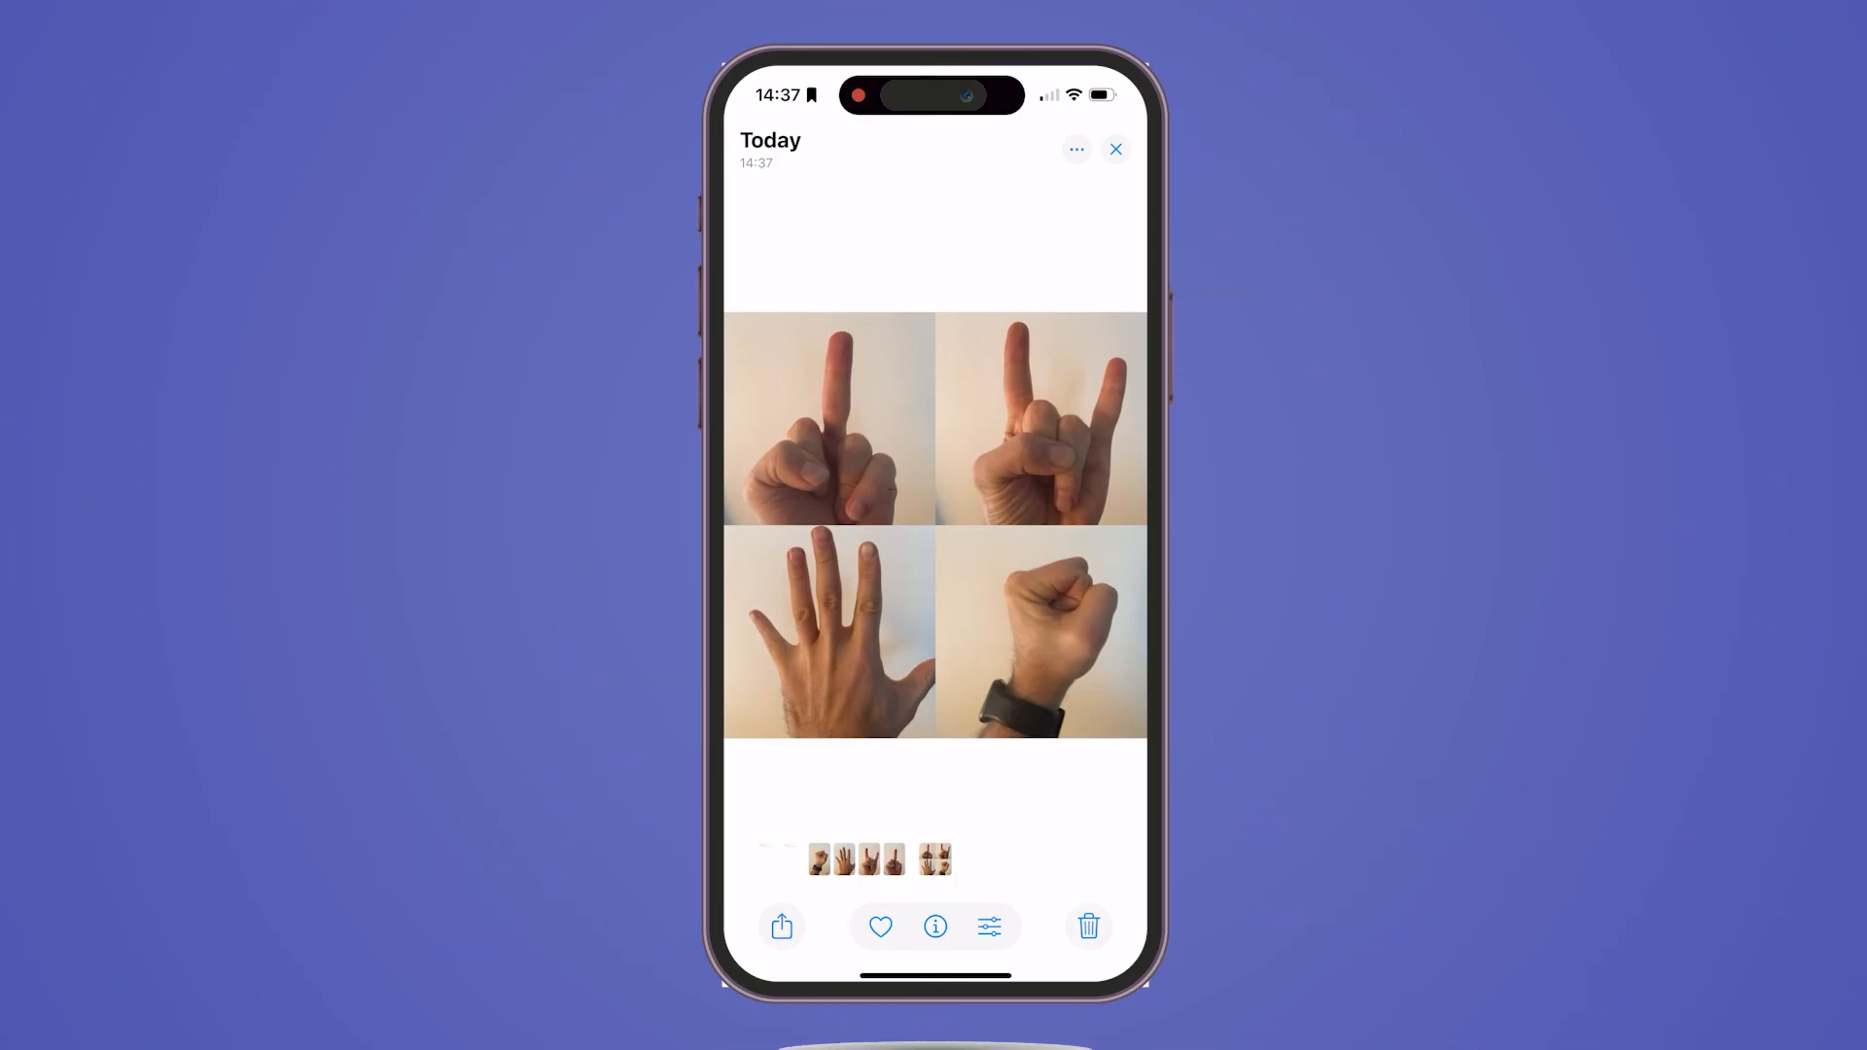